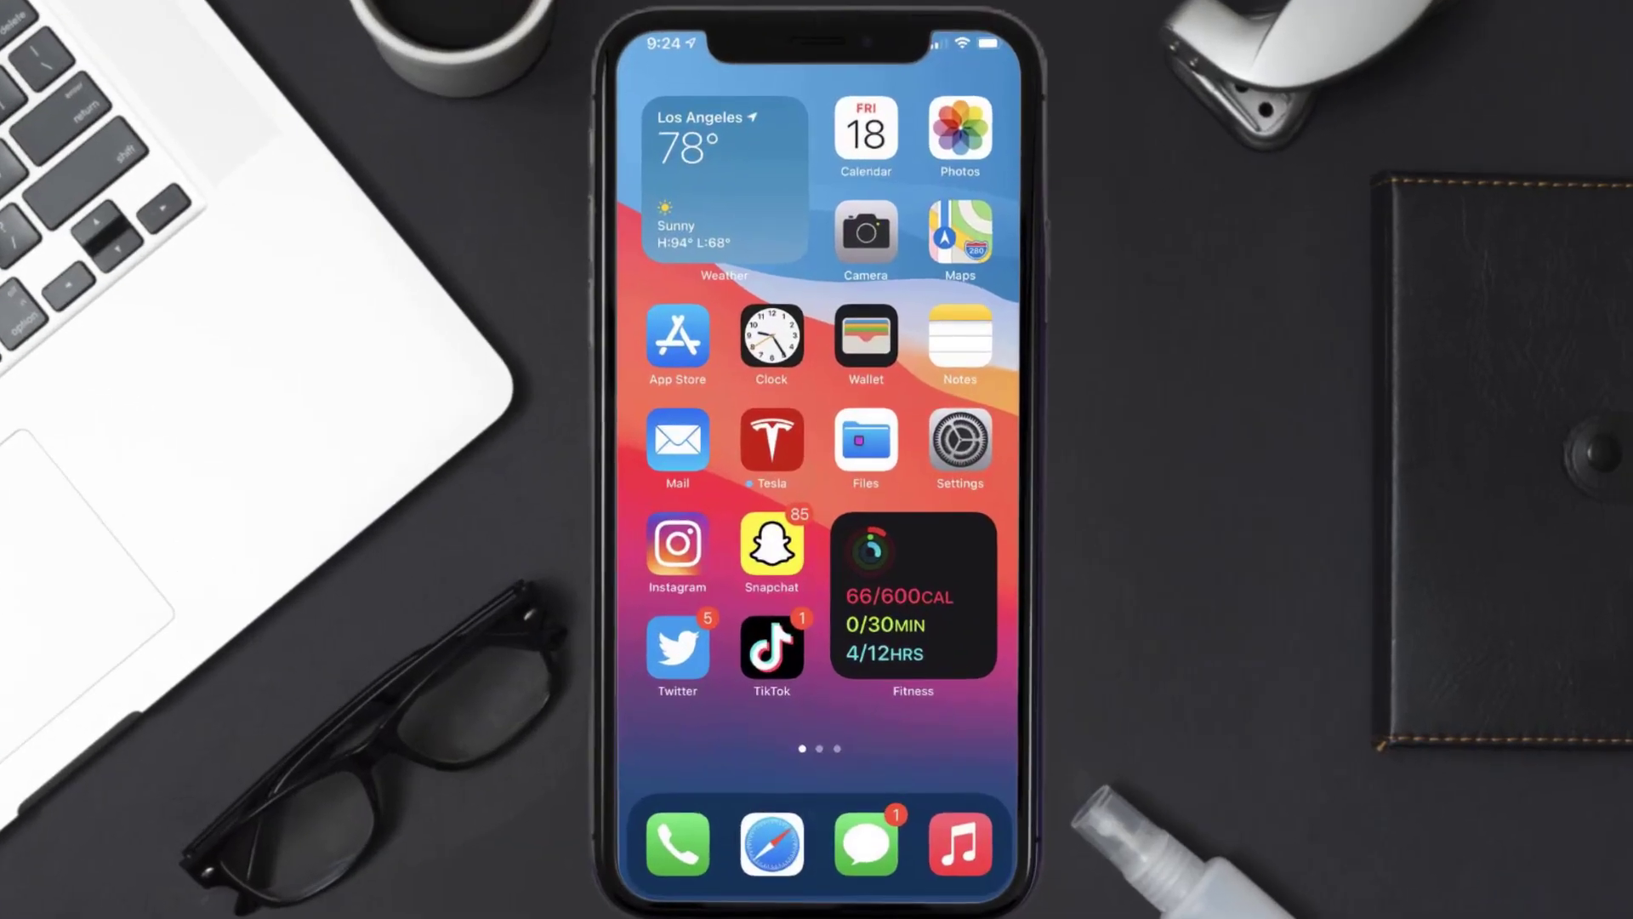
Open Settings and go to the Apple ID account page from the name banner
left_click(957, 443)
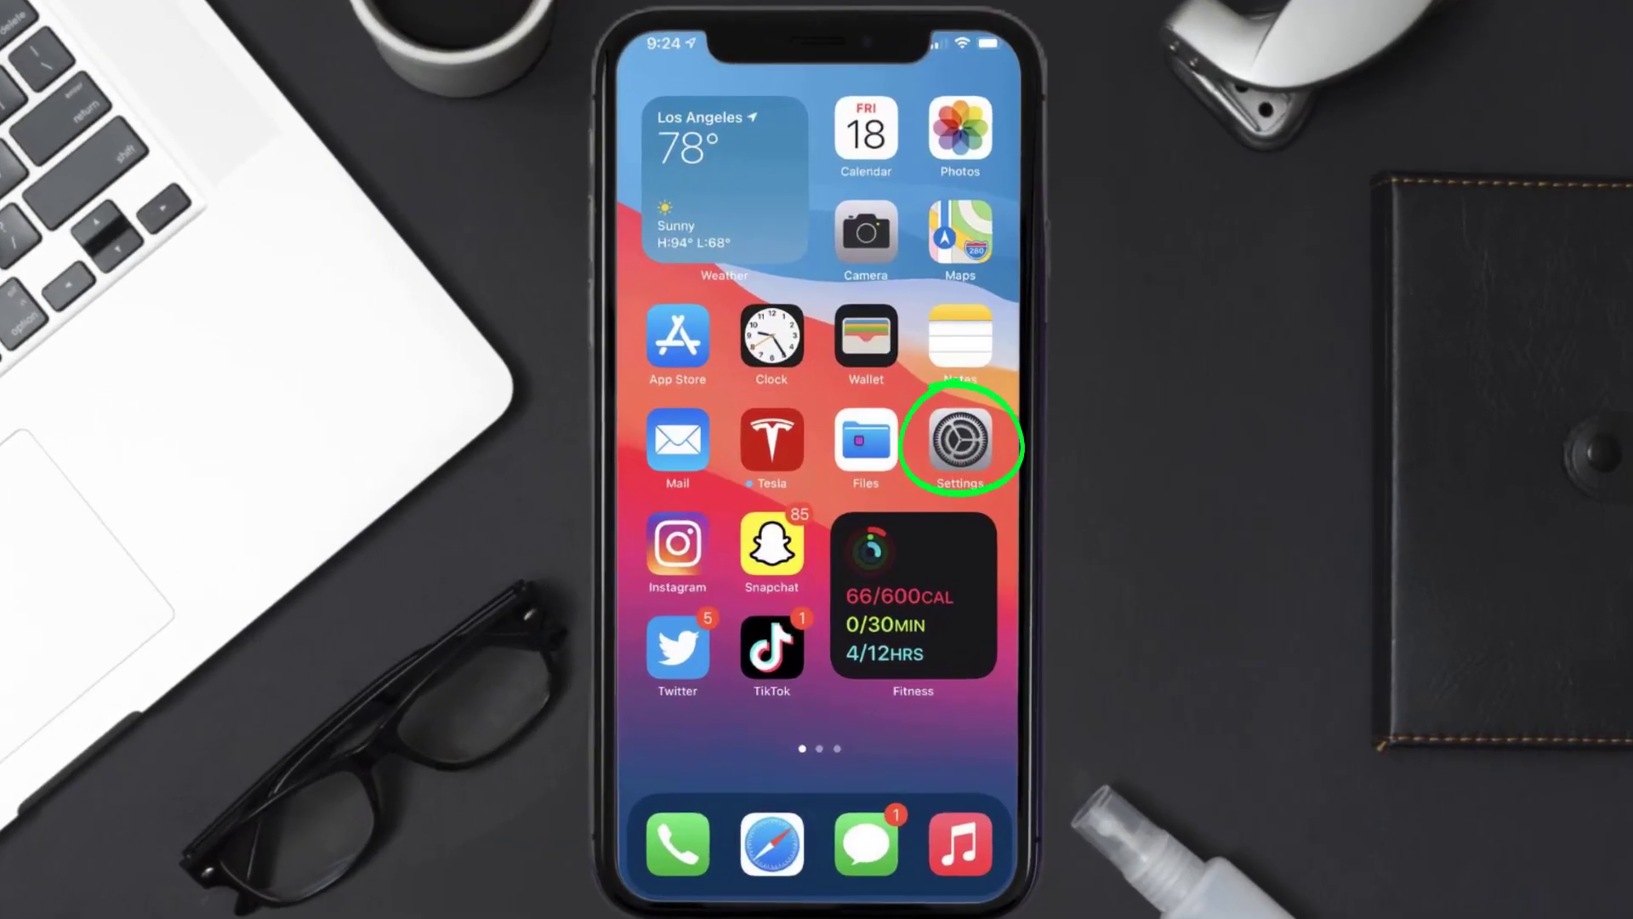
left_click(956, 439)
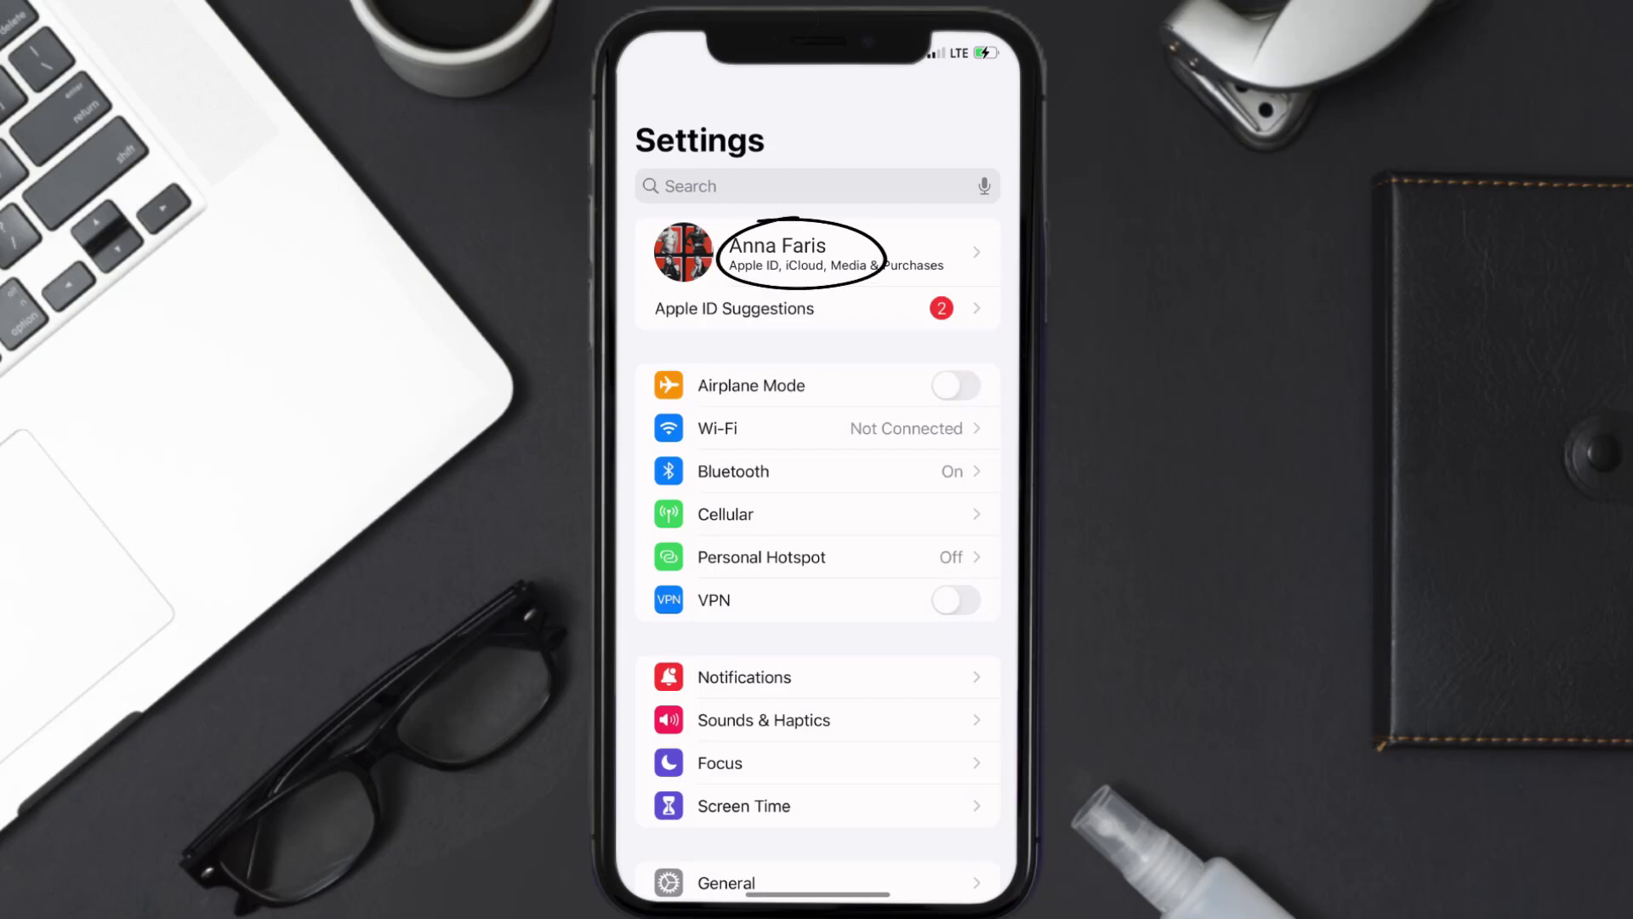
left_click(774, 250)
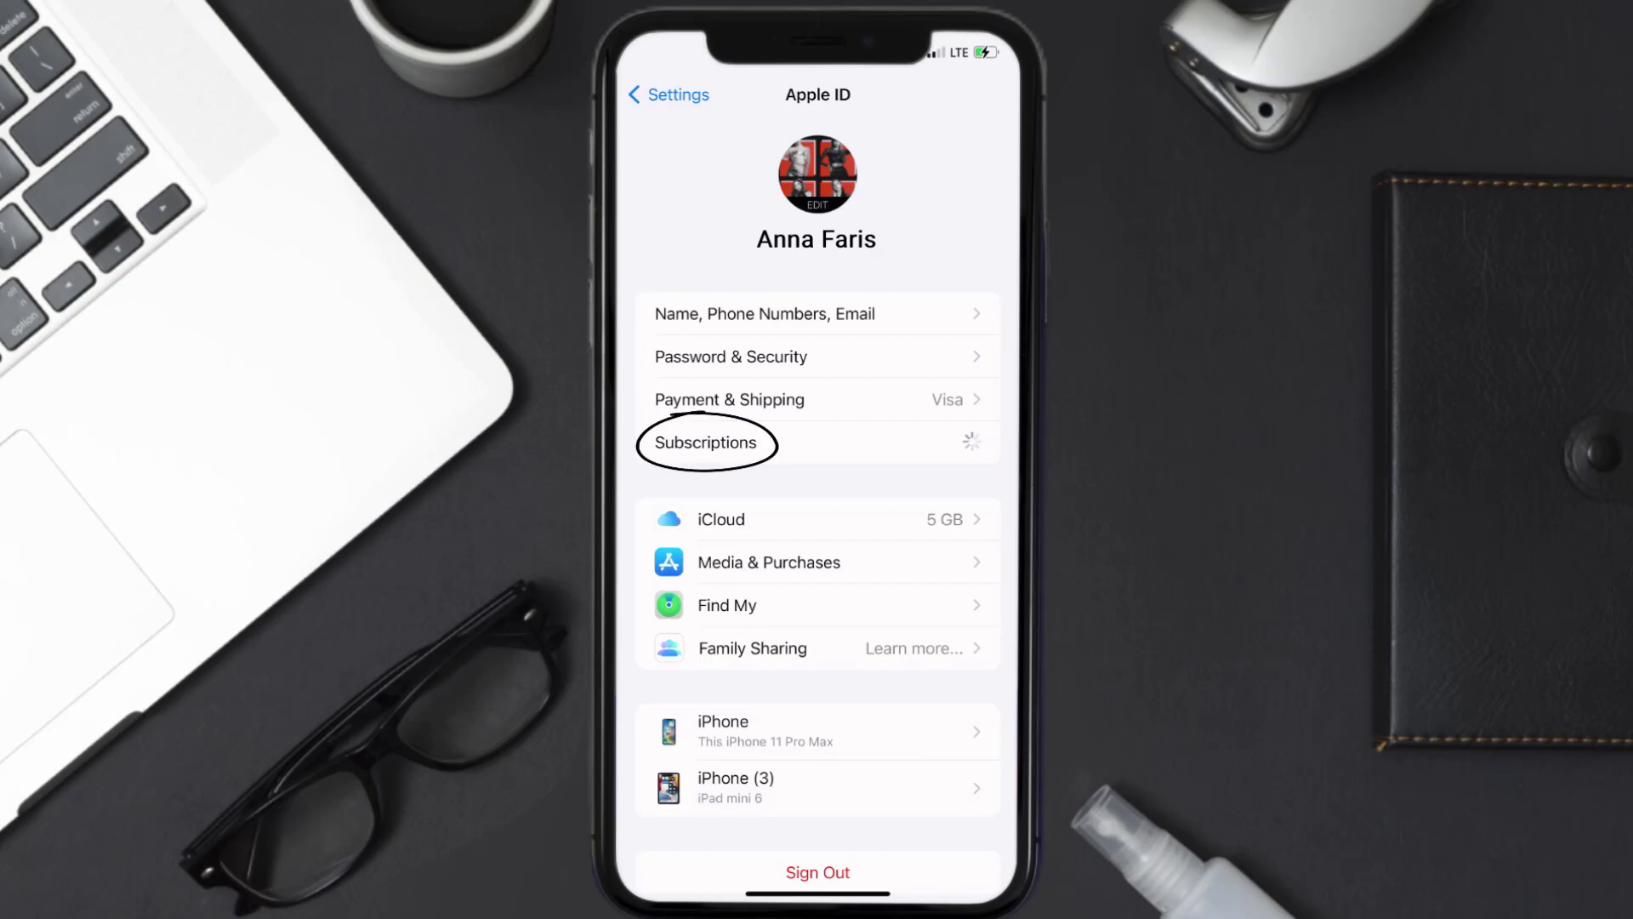
Open Subscriptions to list active ones like Backbone and McGregor FAST plus inactive ones
left_click(704, 443)
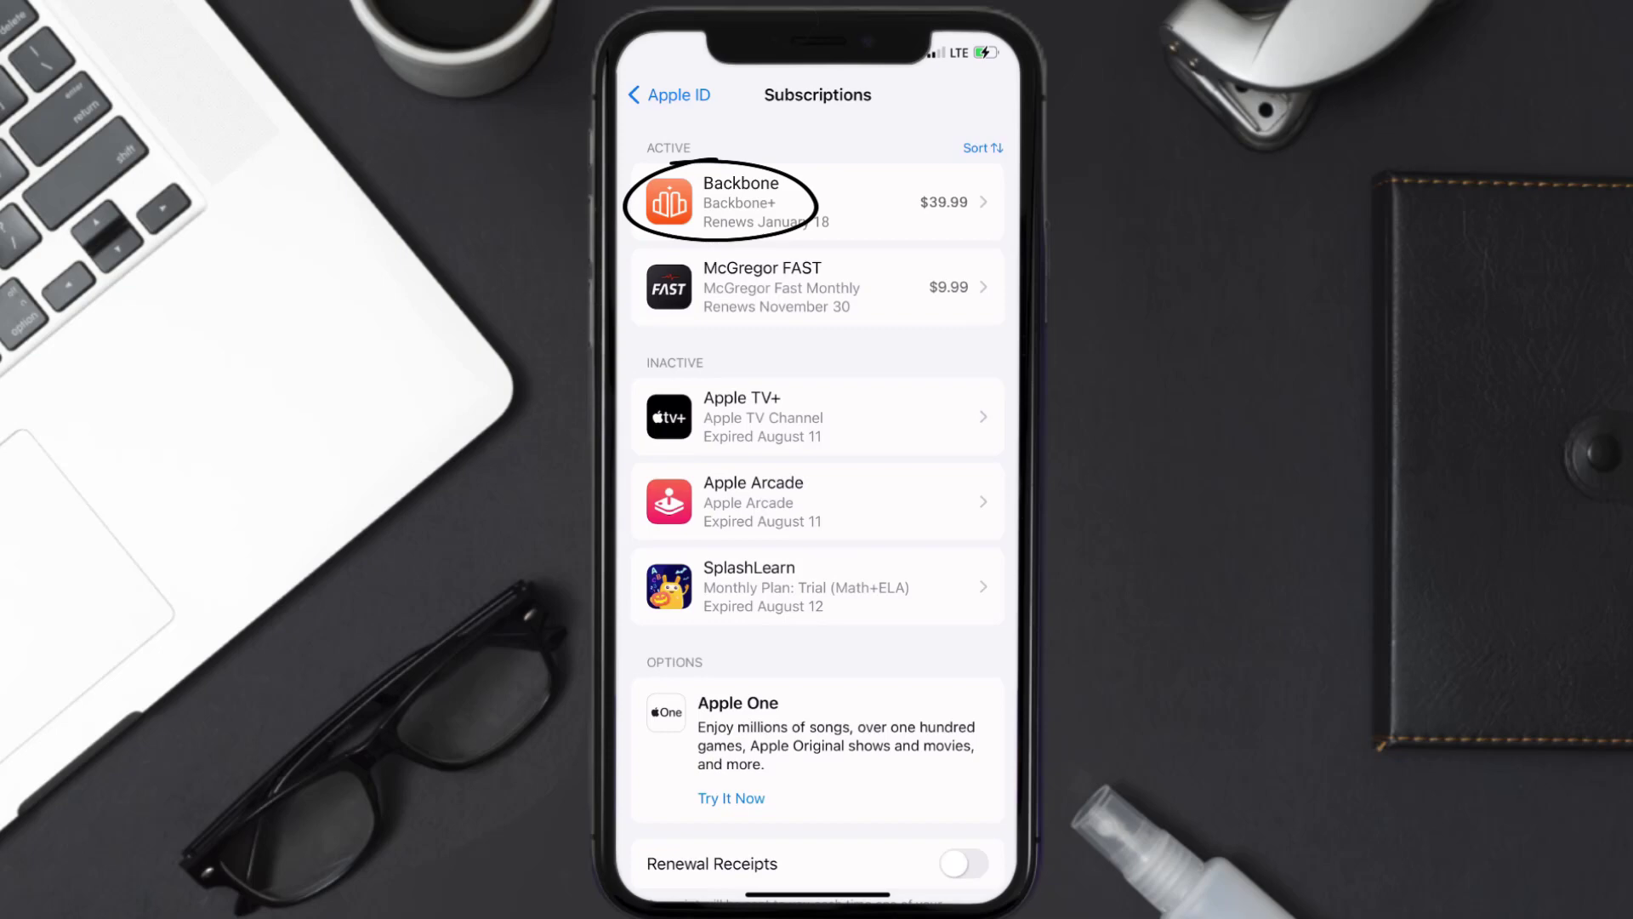
Open the Backbone subscription and start Cancel Subscription to reach the confirmation alert
left_click(819, 201)
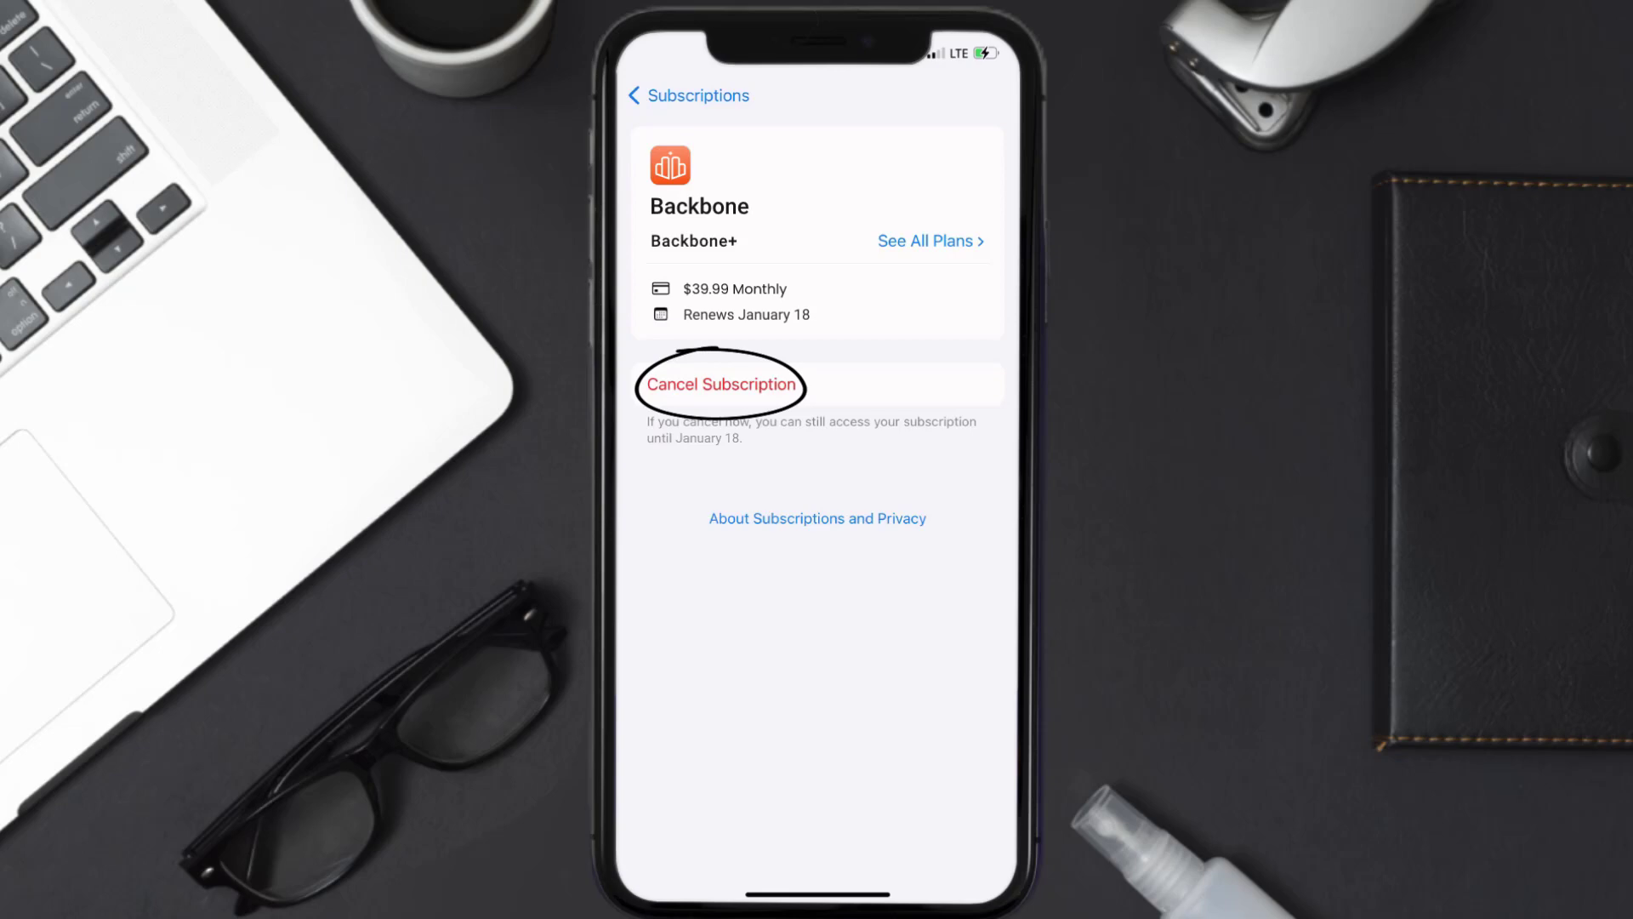
left_click(720, 385)
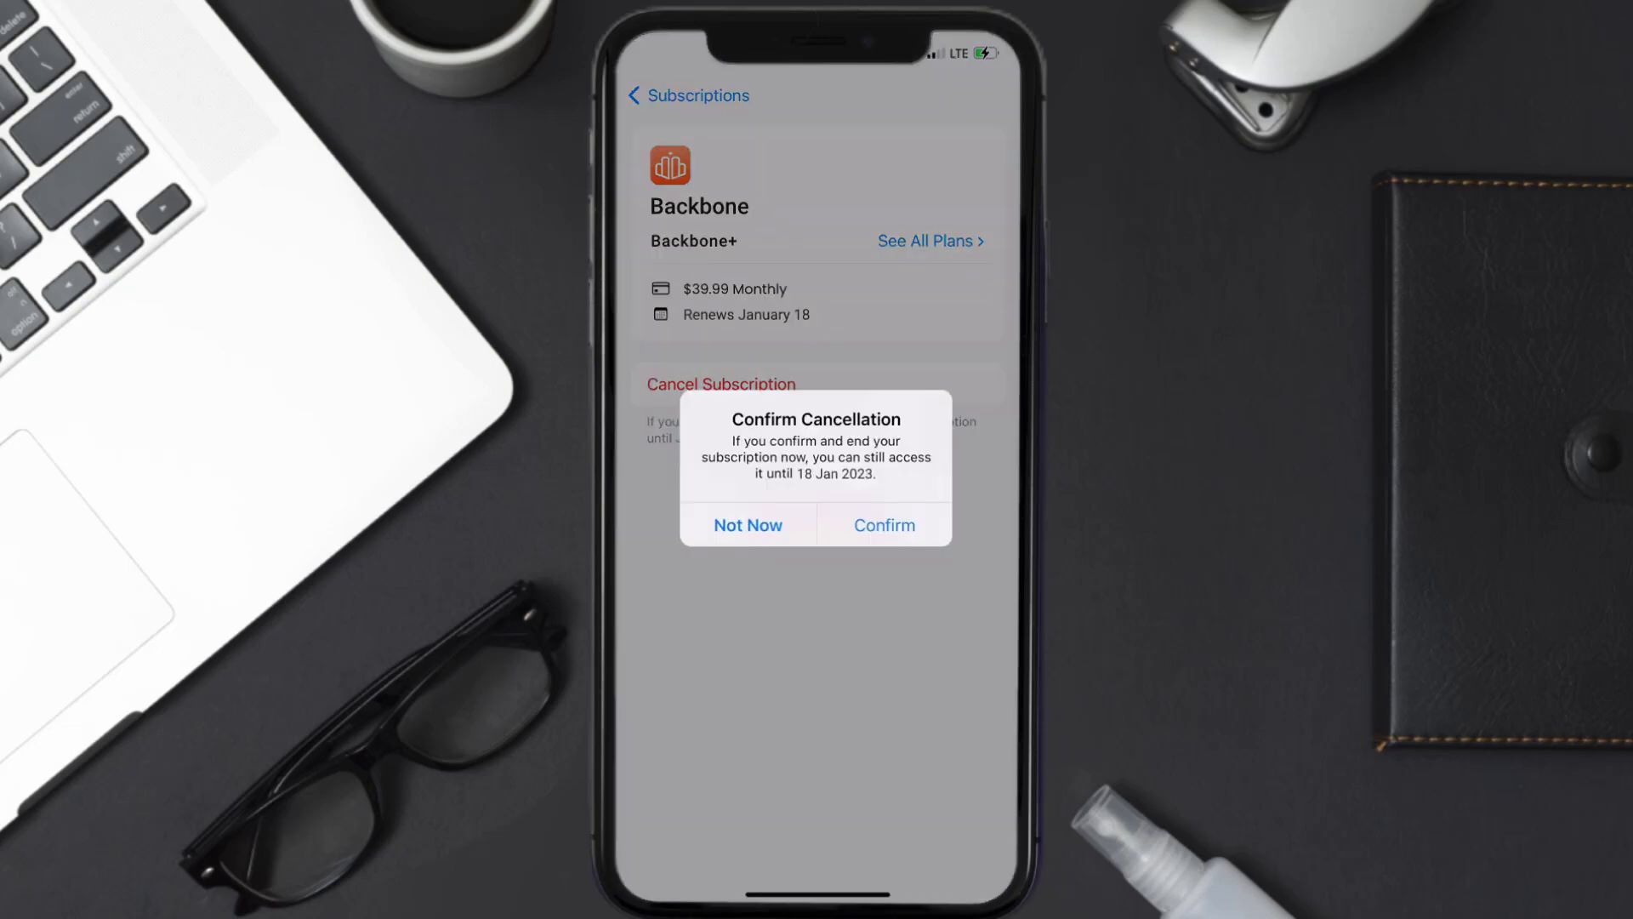